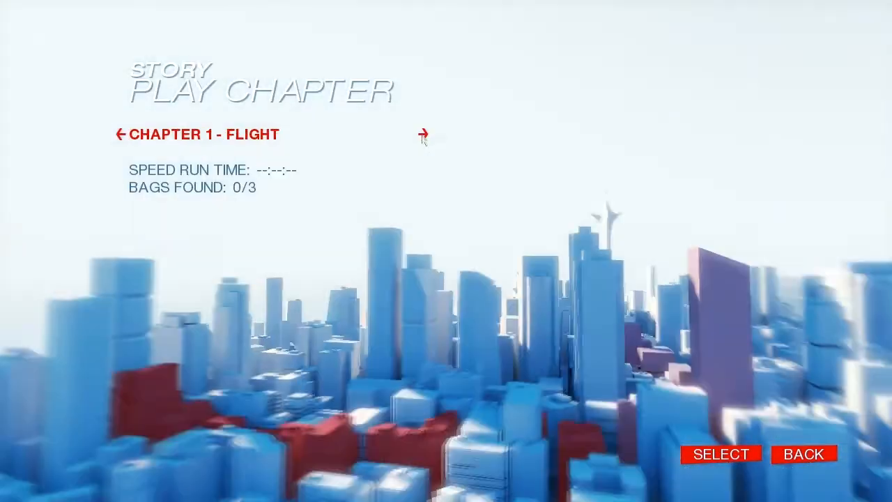
# - Choose Chapter 4 - Ropeburn in Play Chapter and launch it from Checkpoint A
pyautogui.click(424, 134)
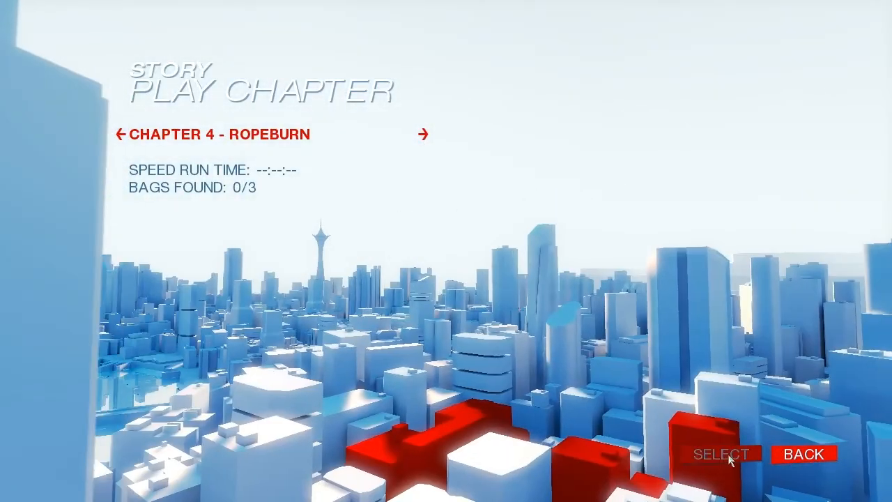
pyautogui.click(722, 455)
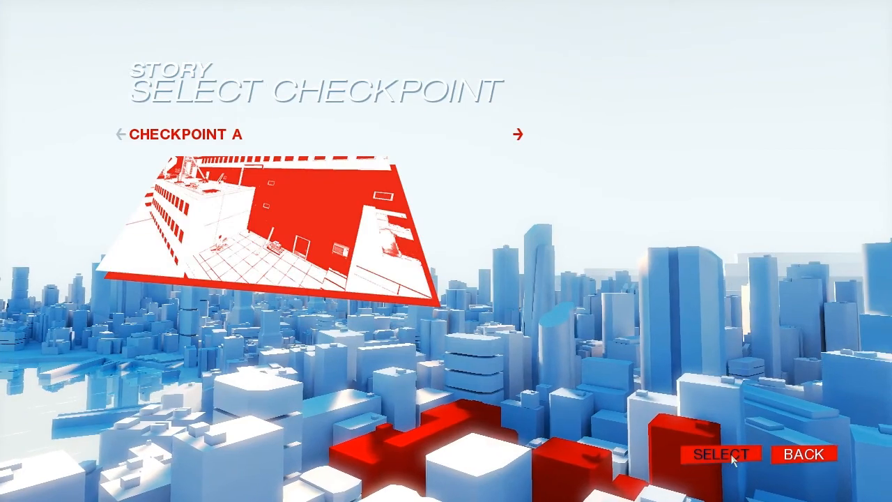
pyautogui.click(722, 455)
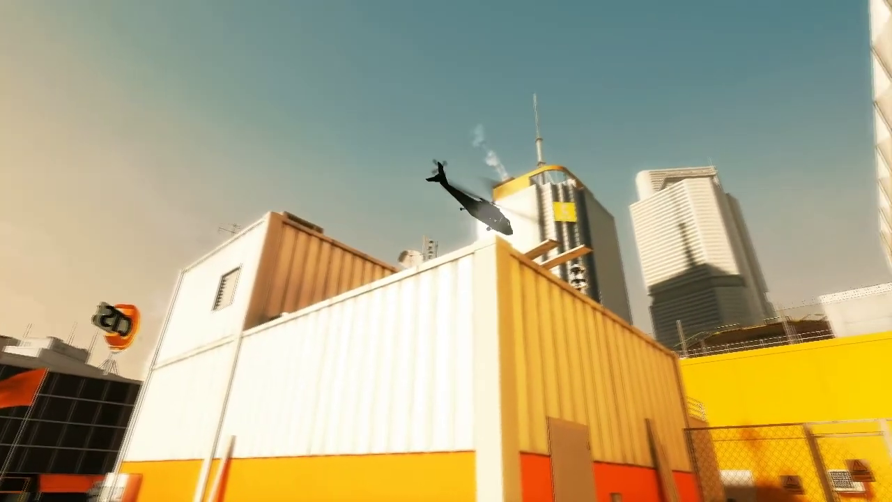
pyautogui.moveTo(447, 251)
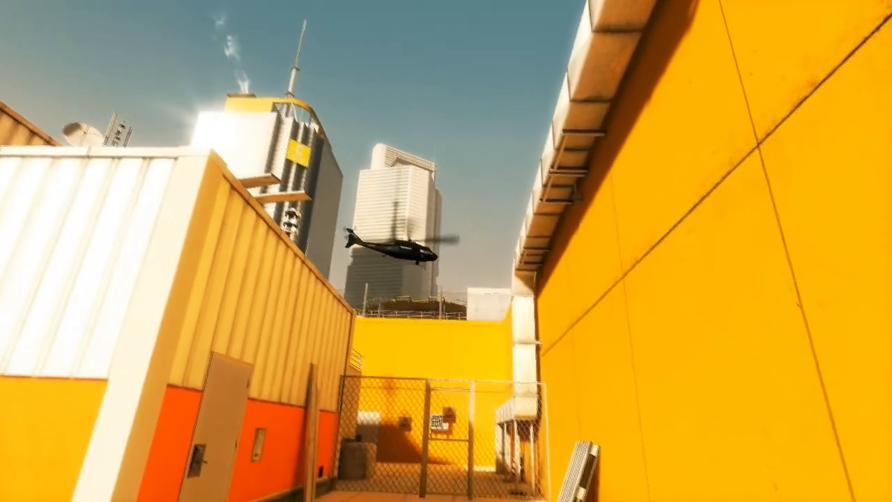
pyautogui.moveTo(446, 251)
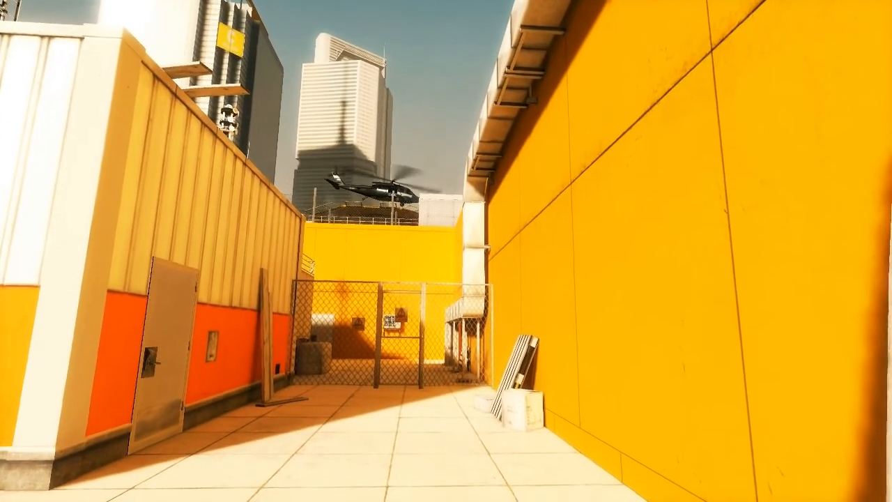
pyautogui.moveTo(447, 251)
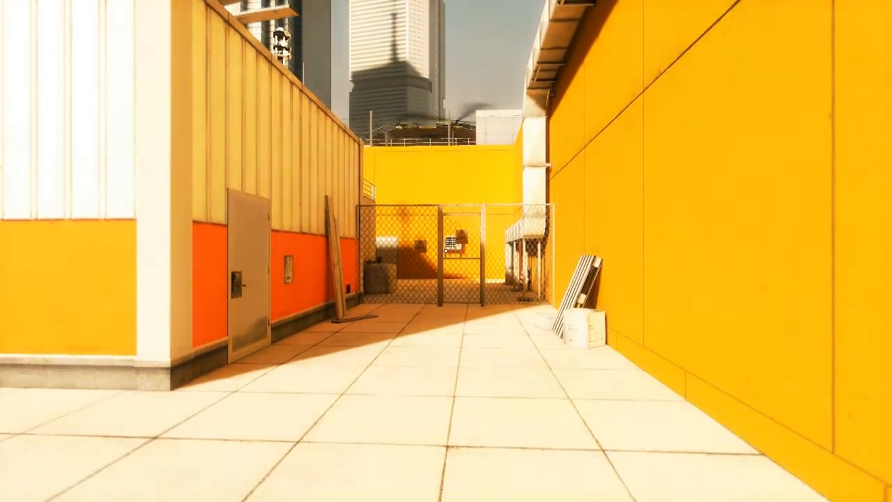
pyautogui.moveTo(447, 251)
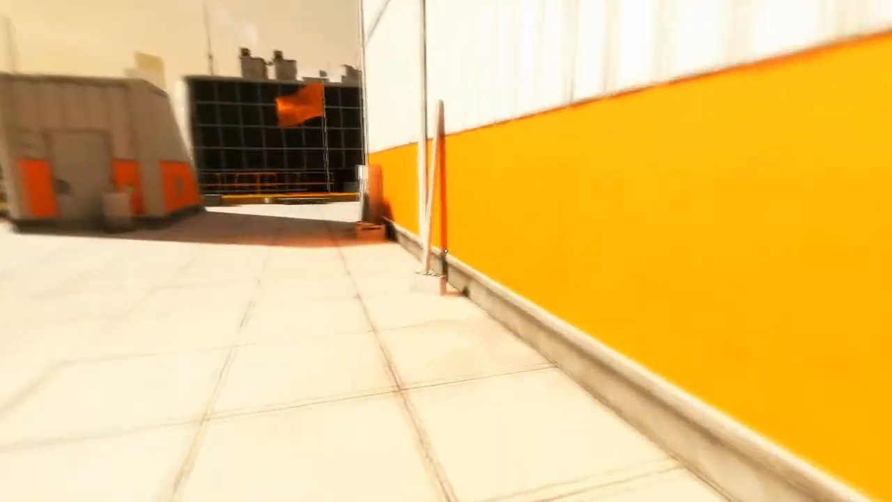
pyautogui.moveTo(446, 251)
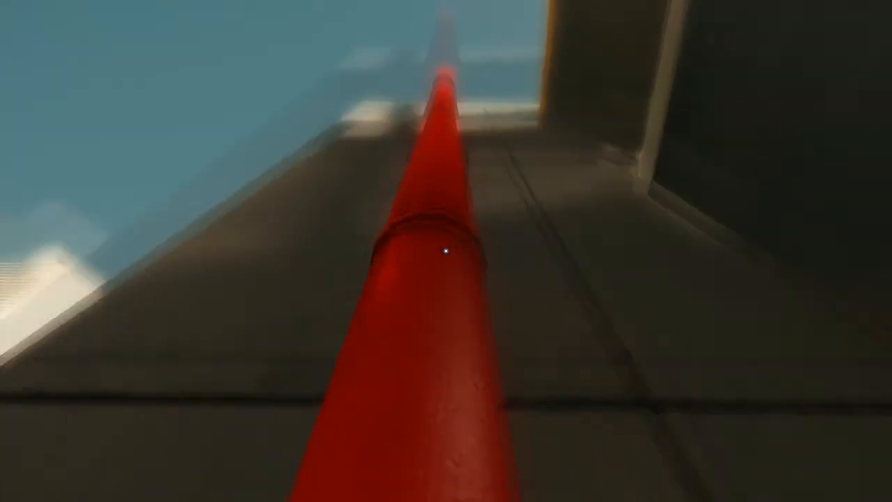
pyautogui.moveTo(446, 251)
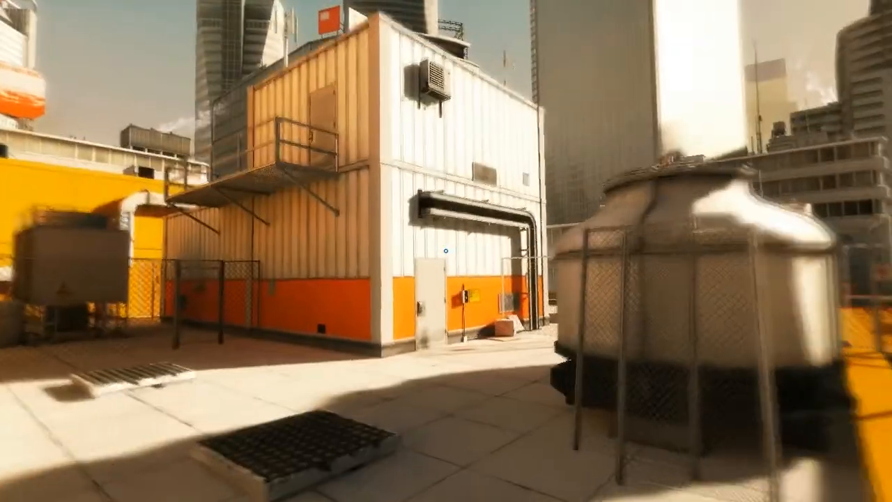
pyautogui.moveTo(446, 251)
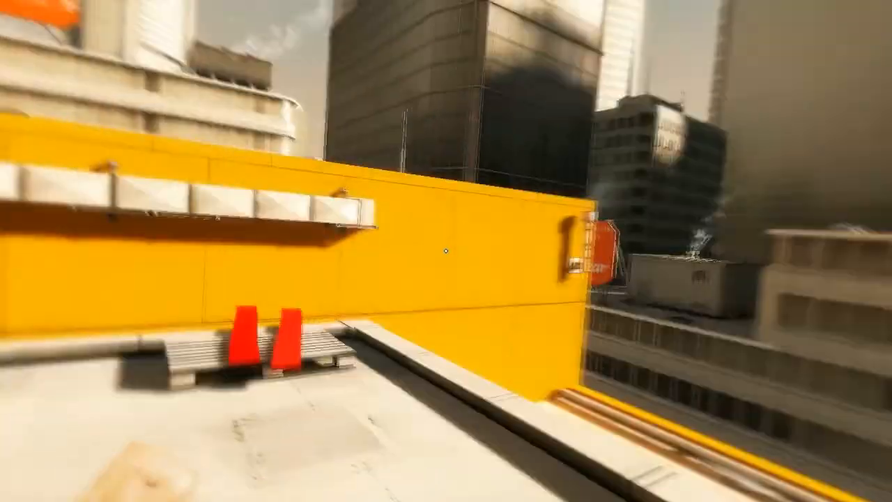
pyautogui.moveTo(447, 251)
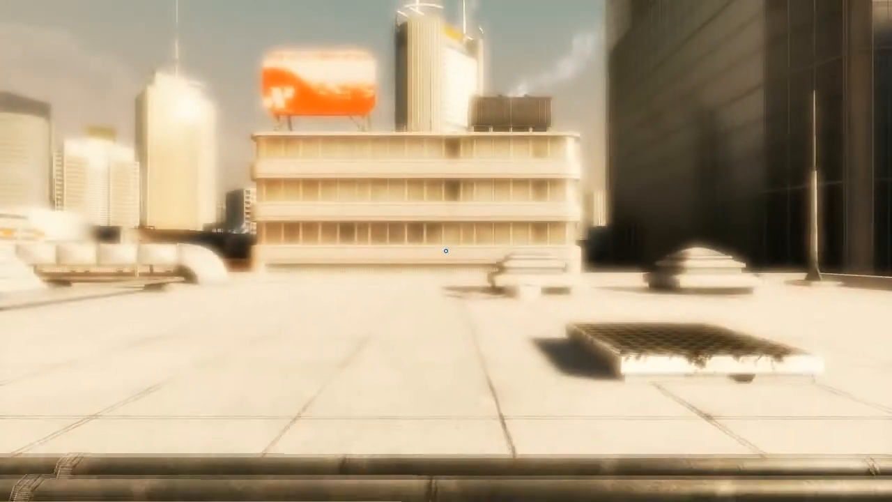
pyautogui.moveTo(446, 251)
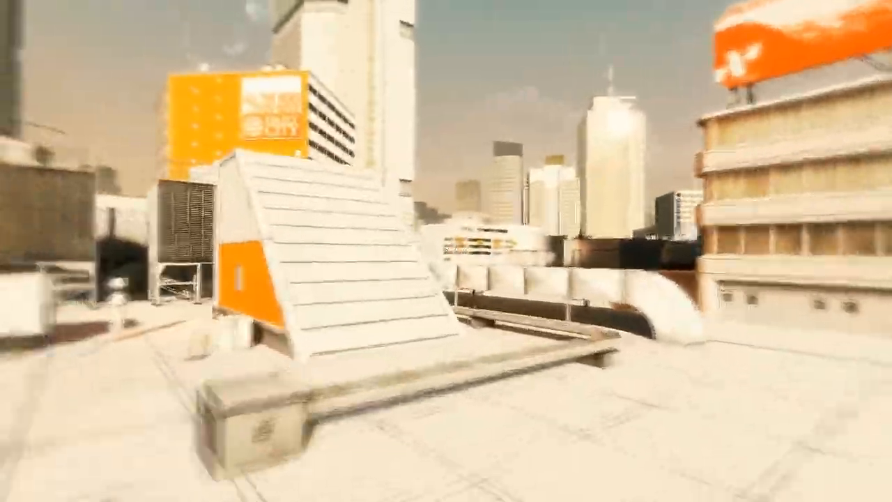
pyautogui.moveTo(447, 251)
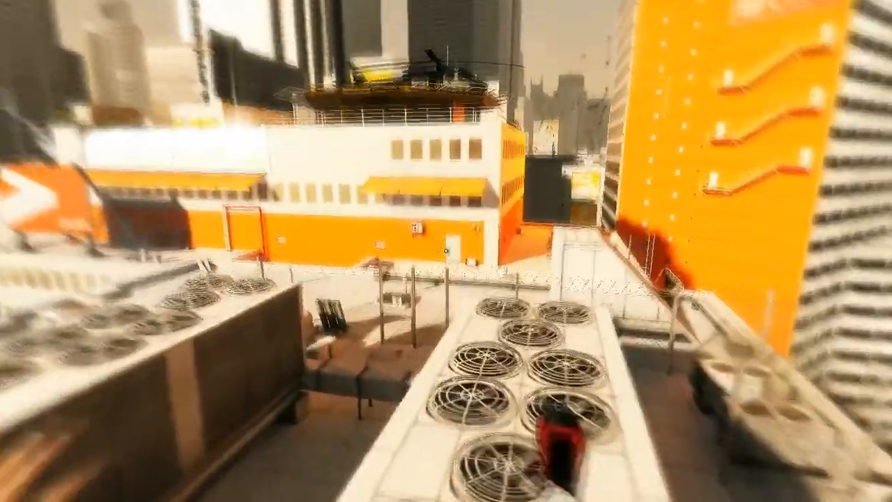
pyautogui.moveTo(446, 251)
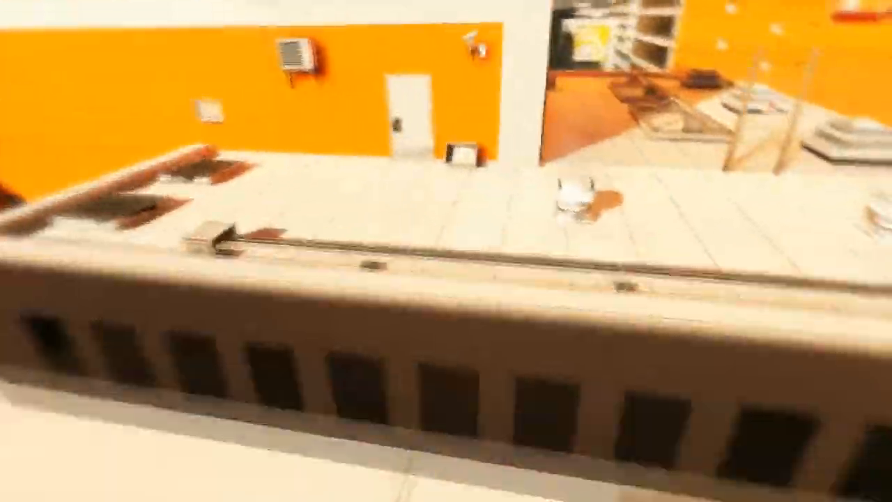
pyautogui.moveTo(446, 251)
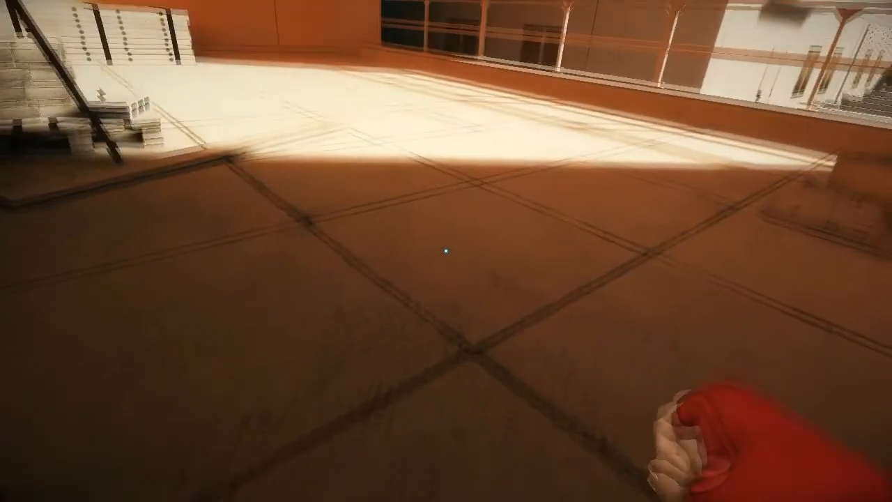
pyautogui.moveTo(446, 251)
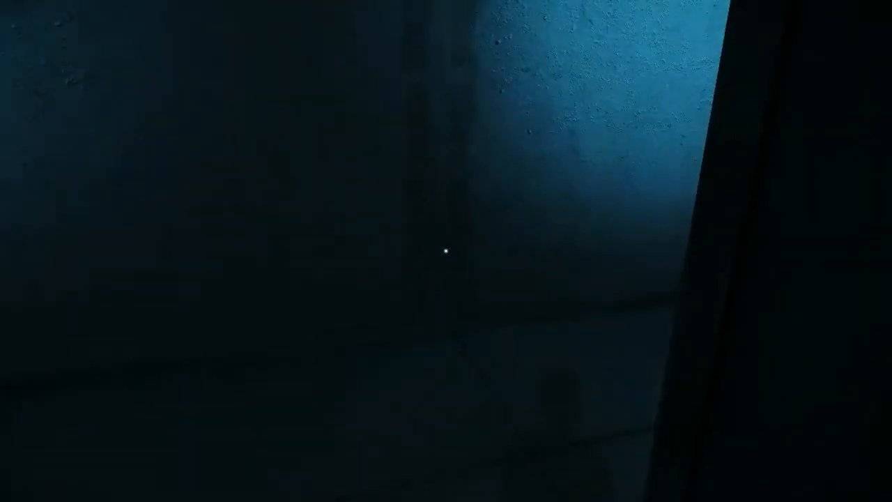
pyautogui.moveTo(447, 251)
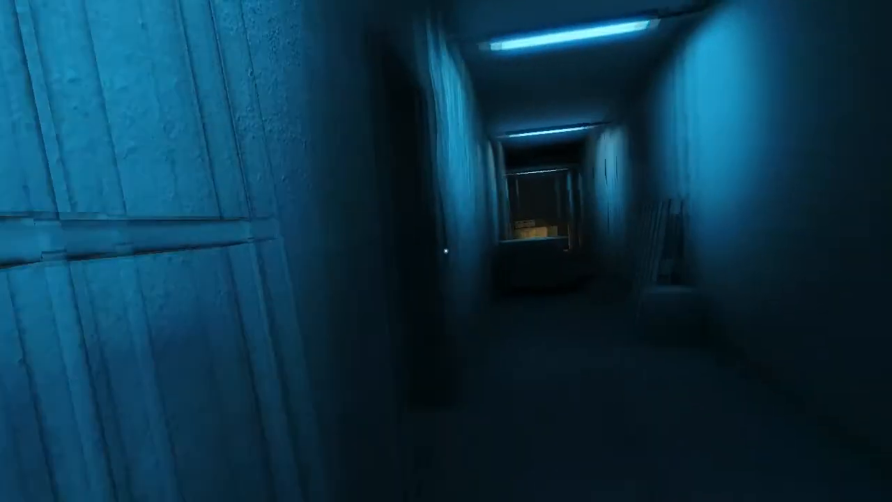
pyautogui.moveTo(446, 251)
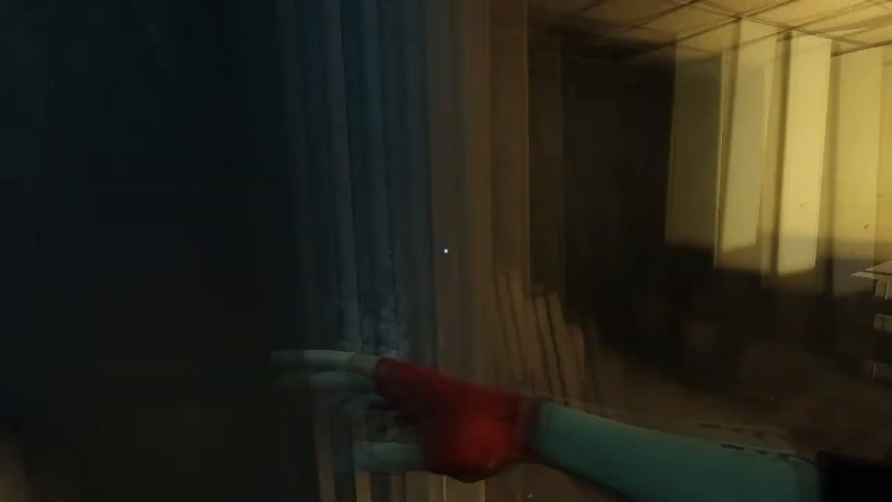
pyautogui.moveTo(446, 251)
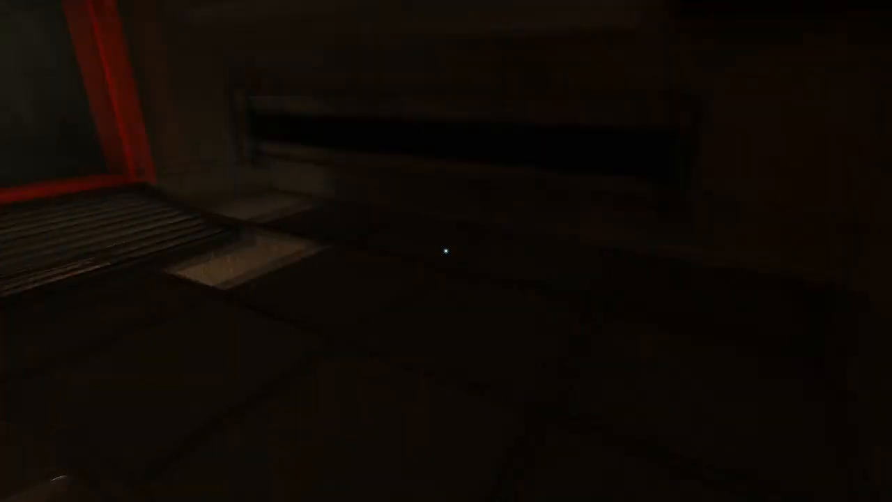
pyautogui.moveTo(446, 251)
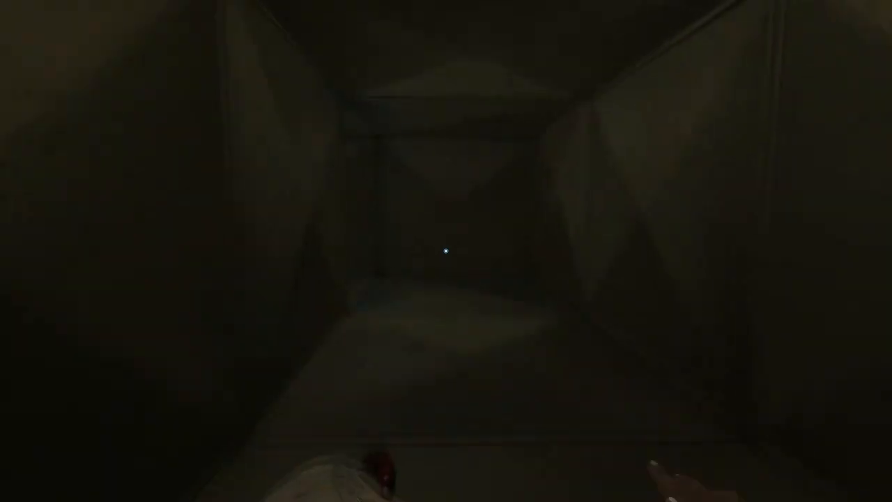
pyautogui.moveTo(446, 251)
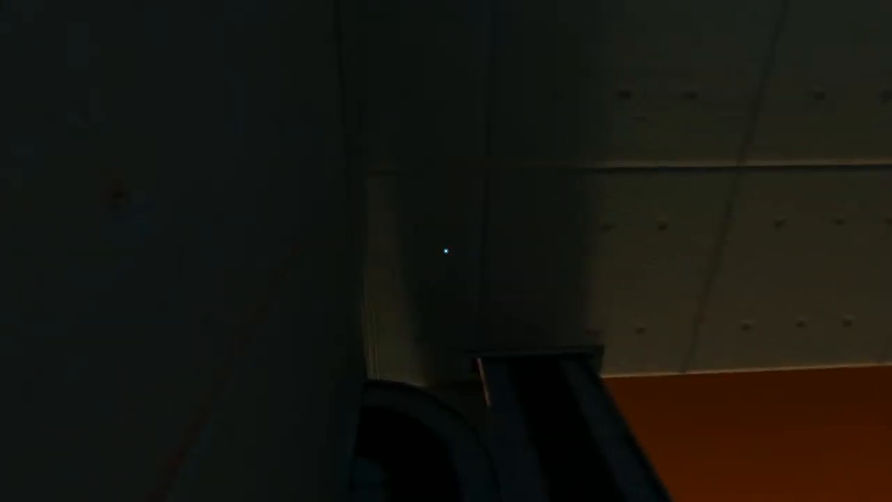
pyautogui.moveTo(447, 251)
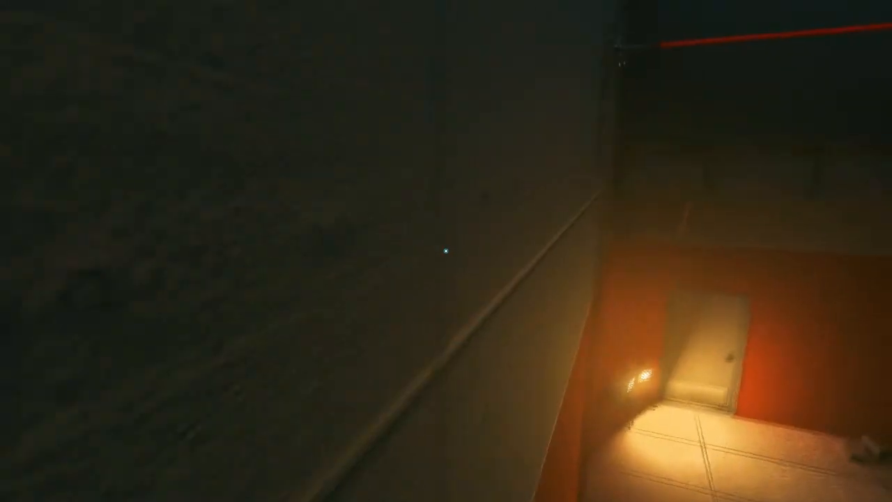
pyautogui.moveTo(446, 251)
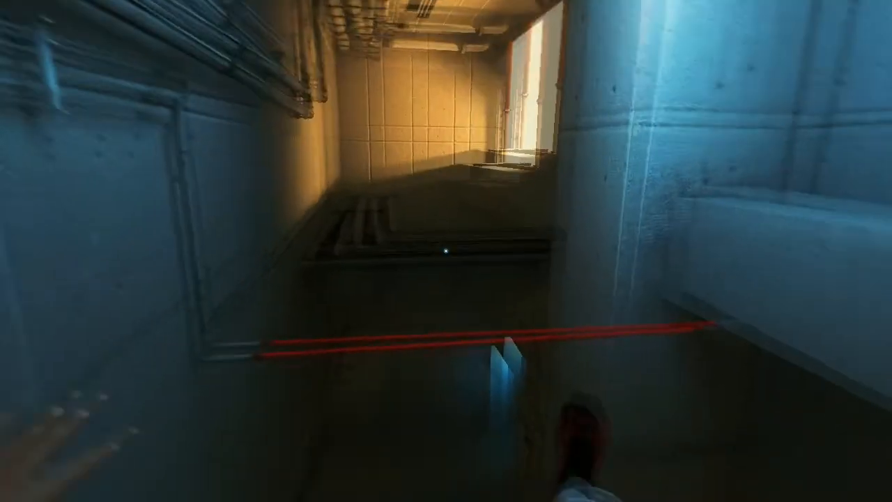
pyautogui.moveTo(446, 251)
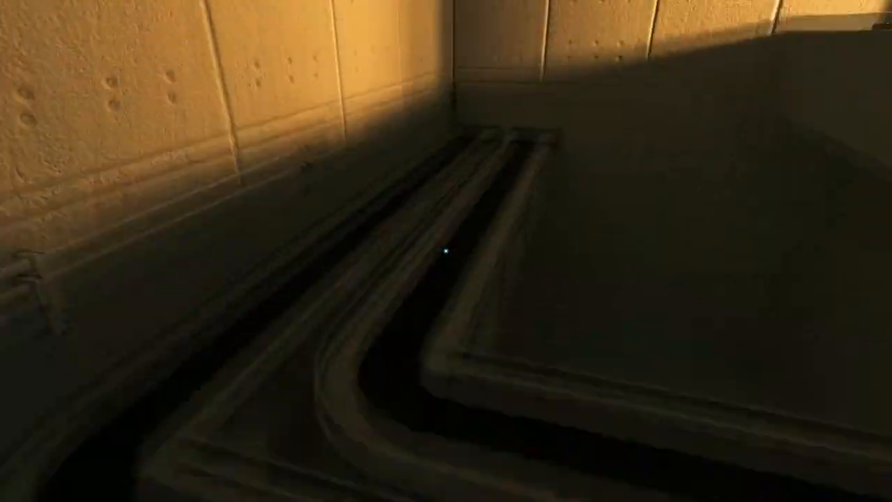
pyautogui.moveTo(446, 257)
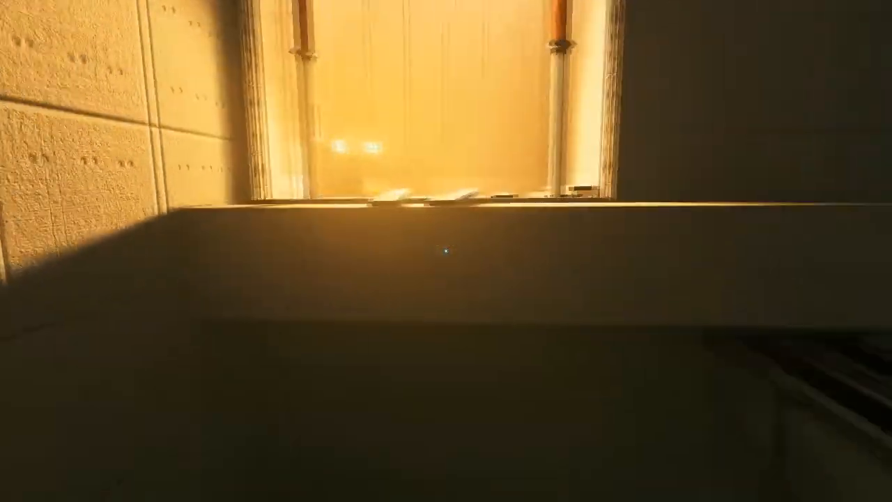